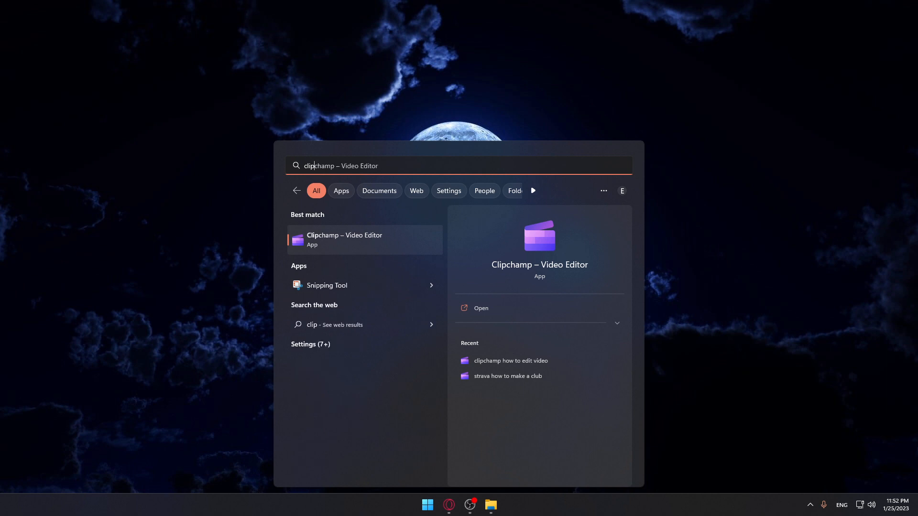
Launch Clipchamp – Video Editor from the Start menu Best match result
left_click(344, 239)
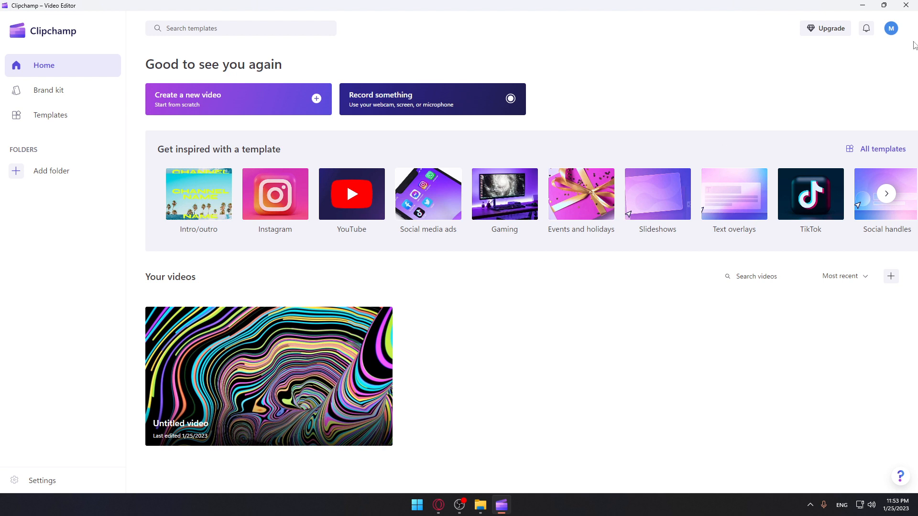
mouse_move(903, 41)
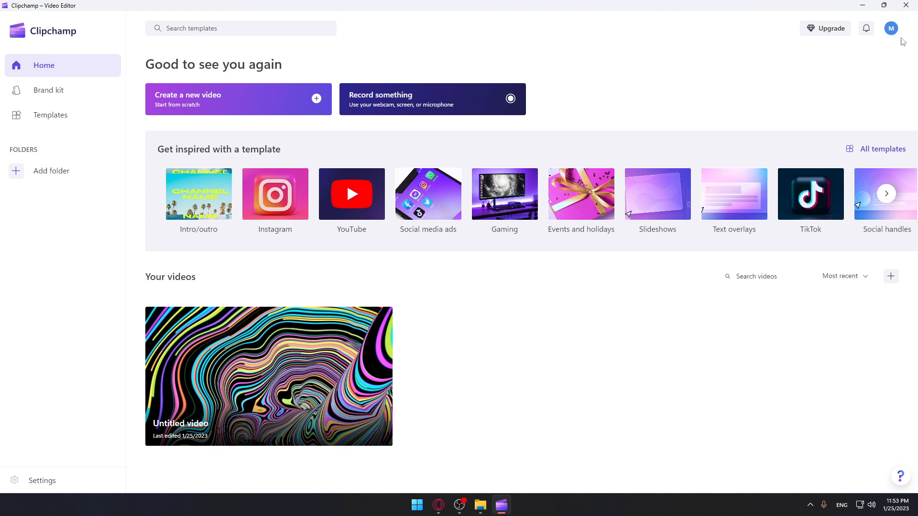
mouse_move(877, 66)
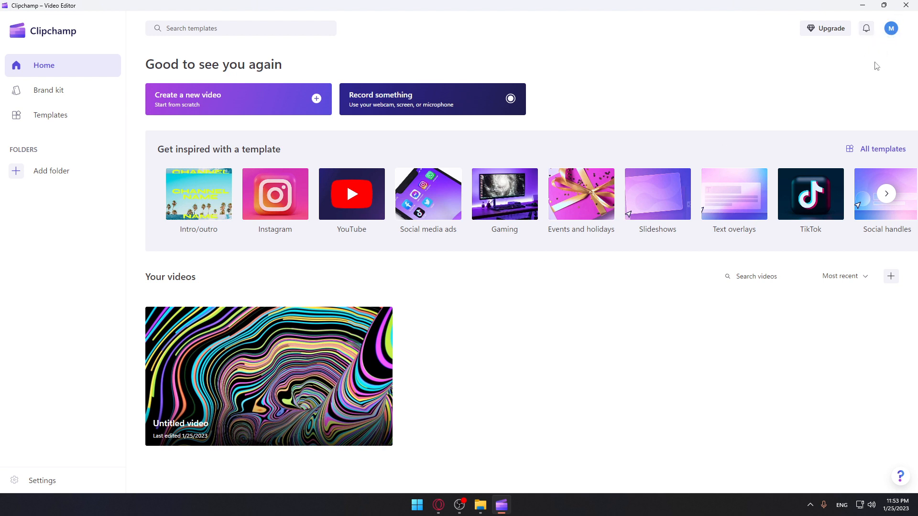
mouse_move(292, 179)
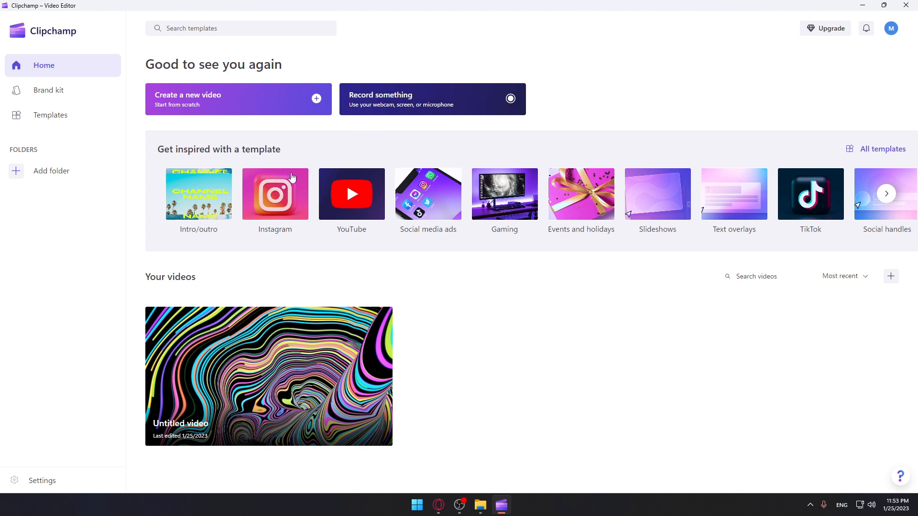
left_click(824, 28)
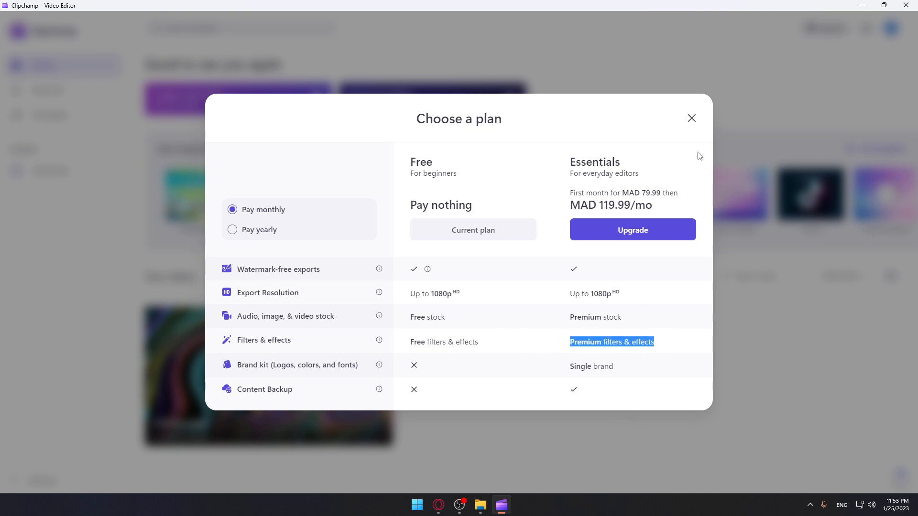
left_click(691, 118)
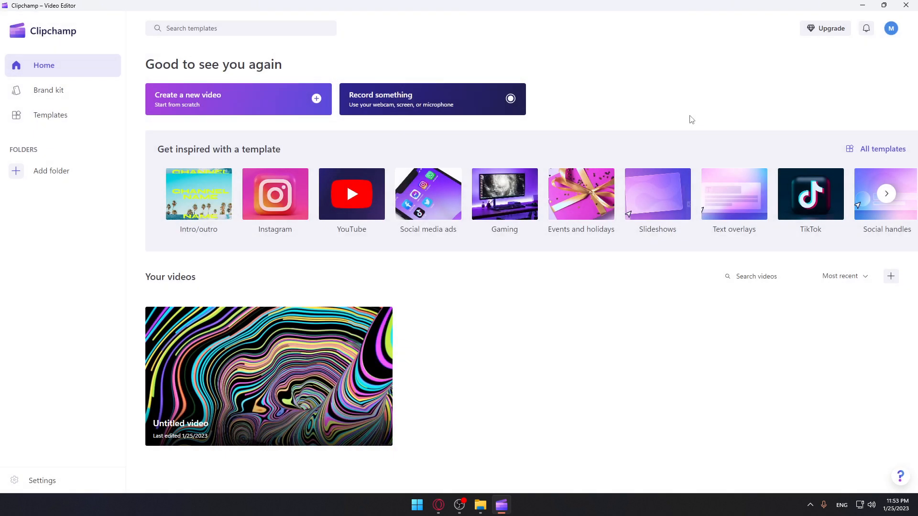
mouse_move(172, 91)
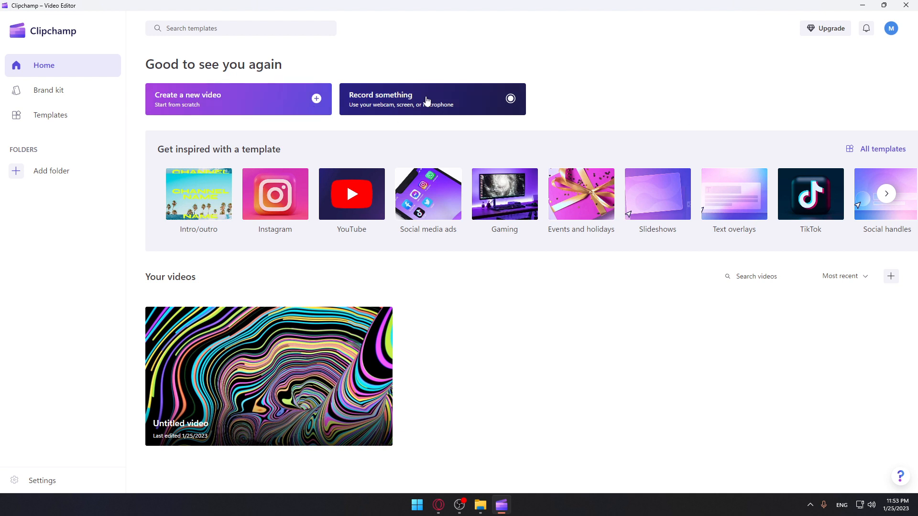
mouse_move(440, 95)
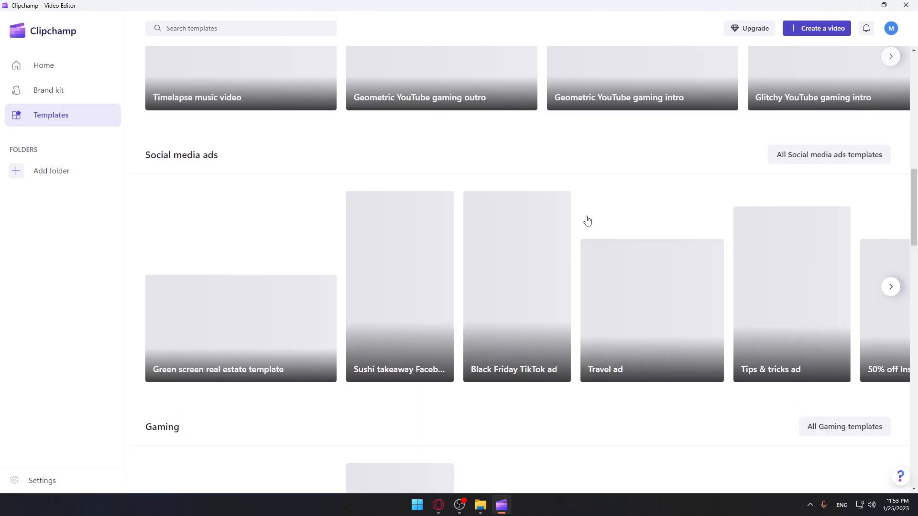
scroll("down", 3)
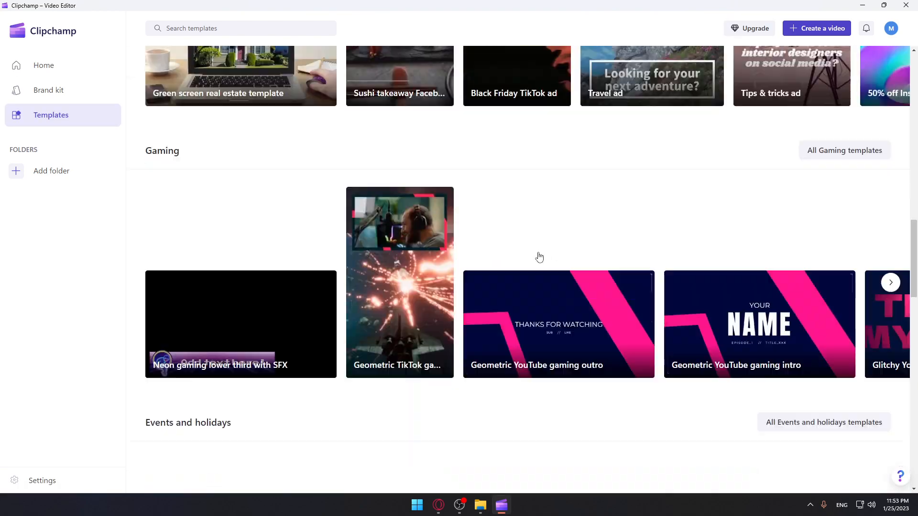
left_click(44, 65)
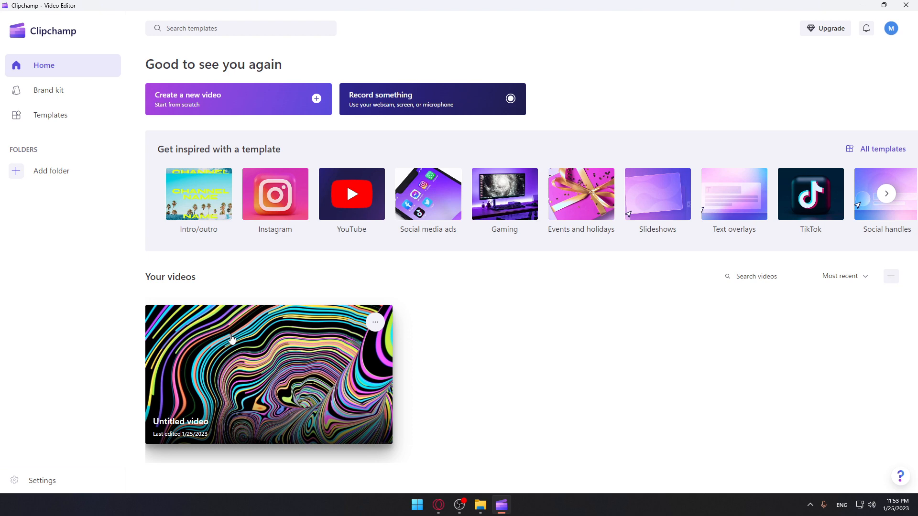
Open the Untitled video project and place the playhead at about 1:13 on the timeline
double_click(268, 374)
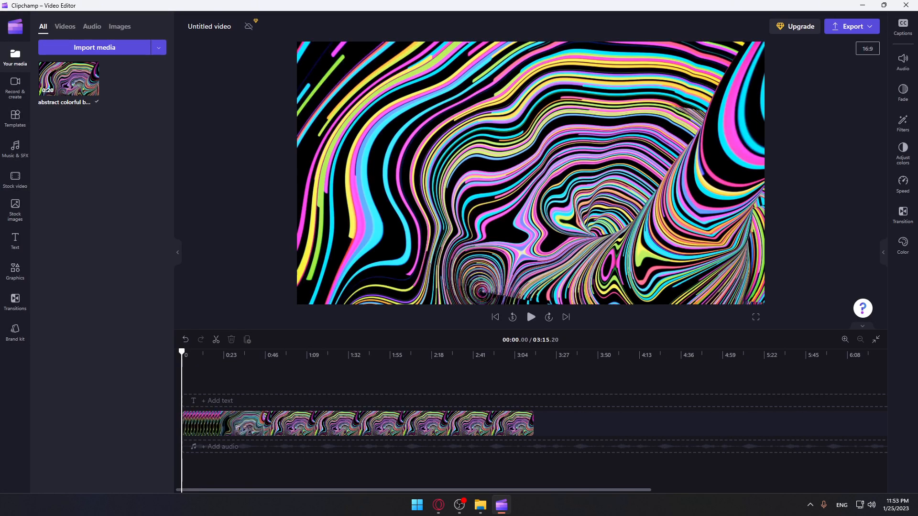
mouse_move(355, 205)
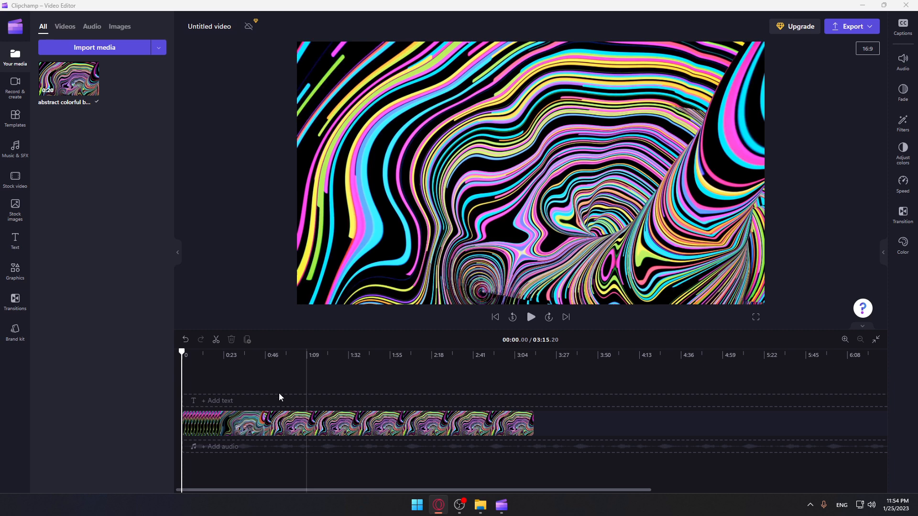
left_click(241, 355)
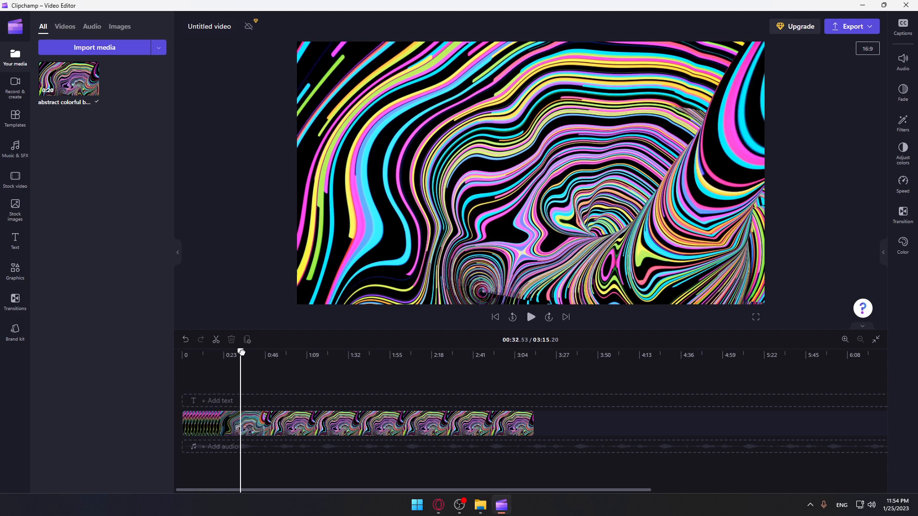
left_click(314, 355)
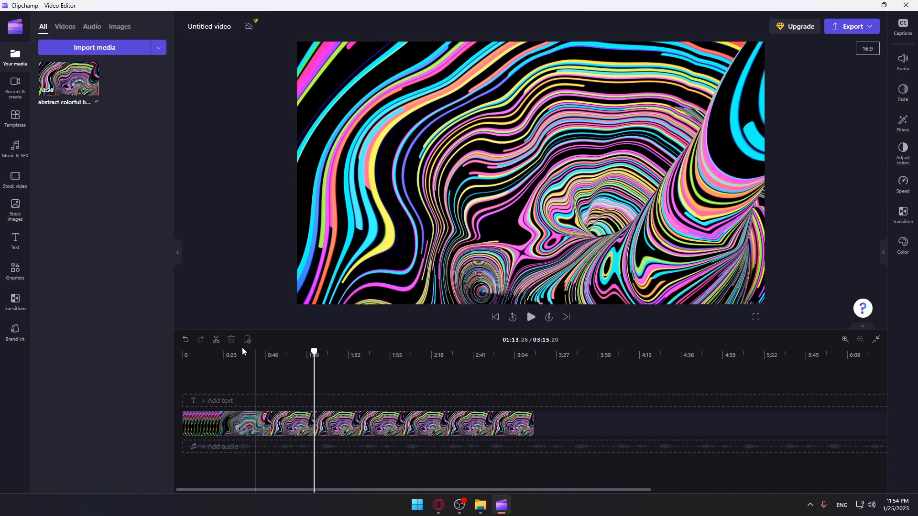
Split the colorful clip at the playhead and select its first piece with Transitions shown
left_click(15, 271)
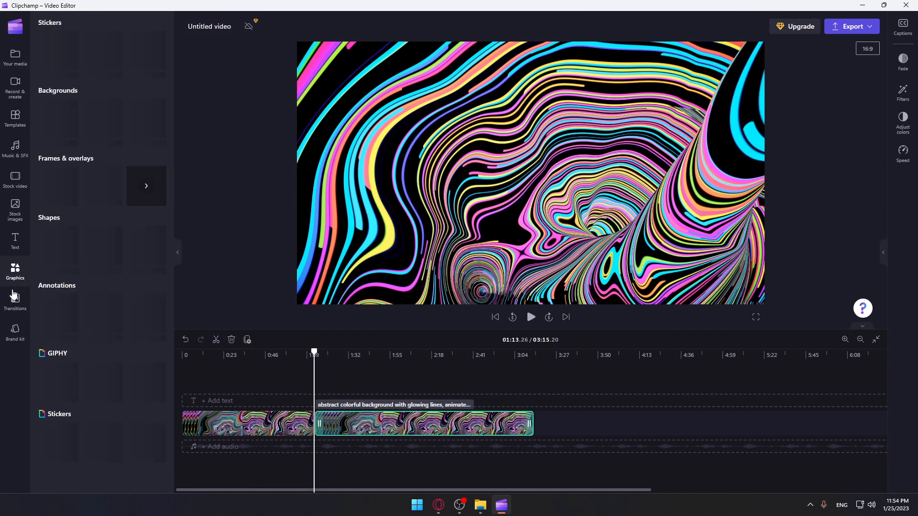
left_click(14, 301)
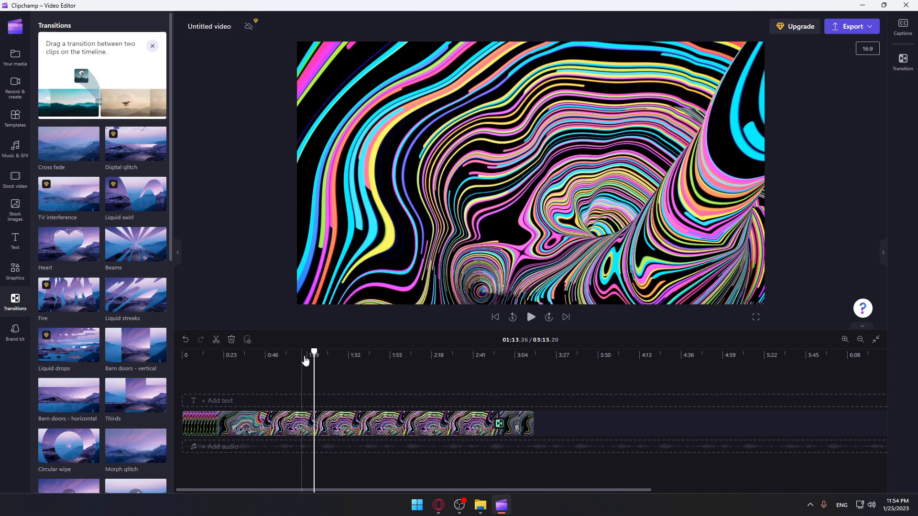
left_click(322, 423)
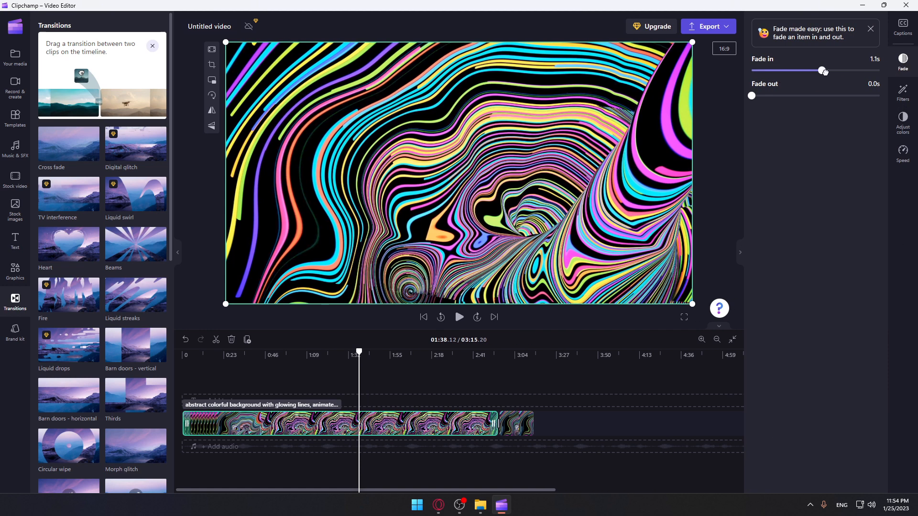
Fade the first piece in over 1.3 s and out over 1.8 s, then set its speed to 0.1 and preview
left_click_drag(751, 96, 866, 95)
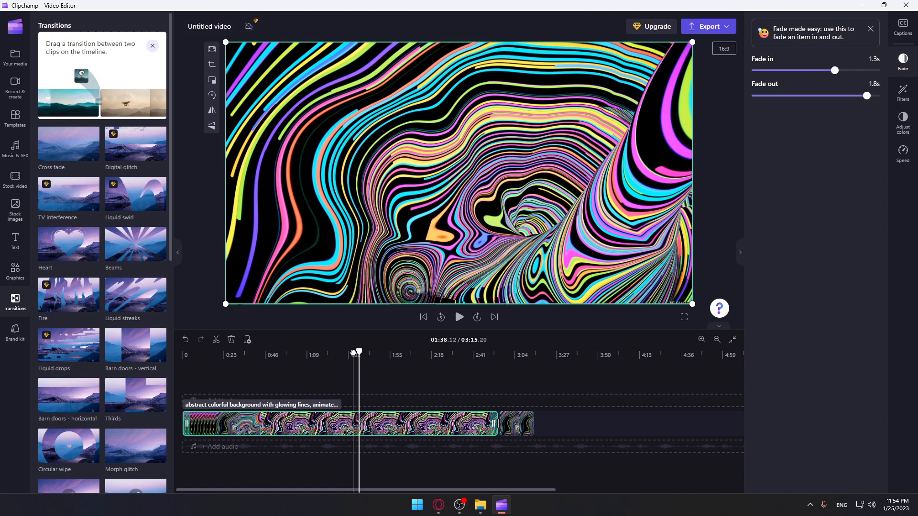
left_click(460, 317)
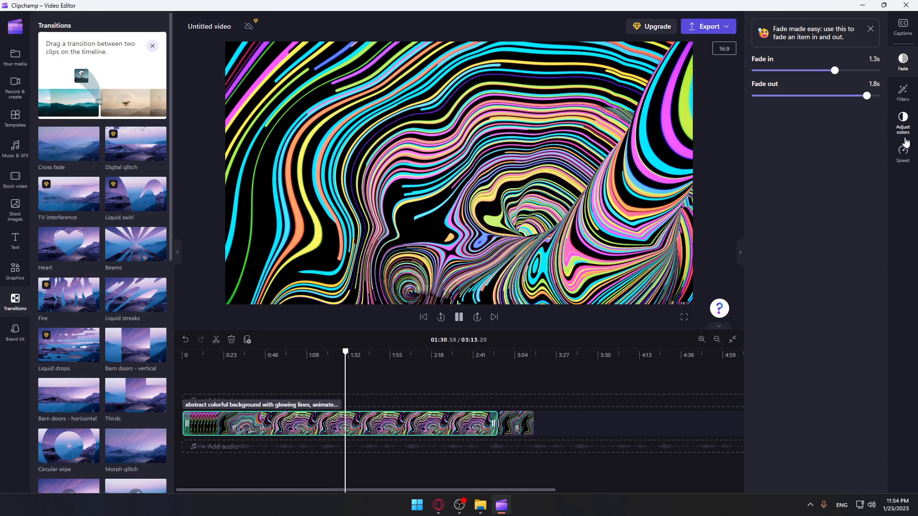
left_click(902, 154)
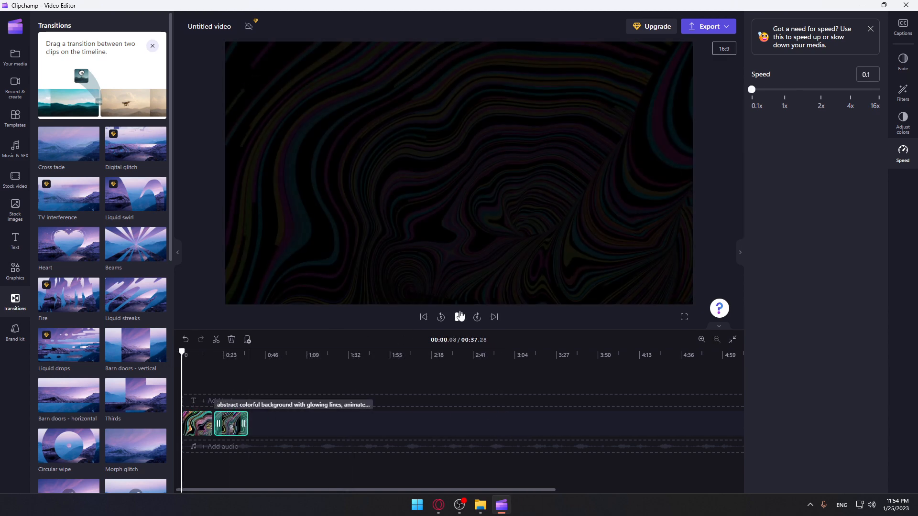
left_click(459, 316)
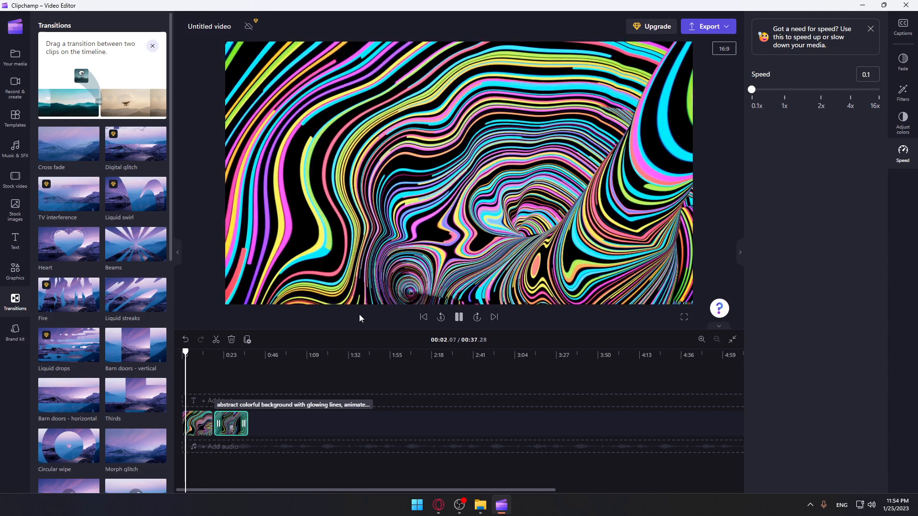